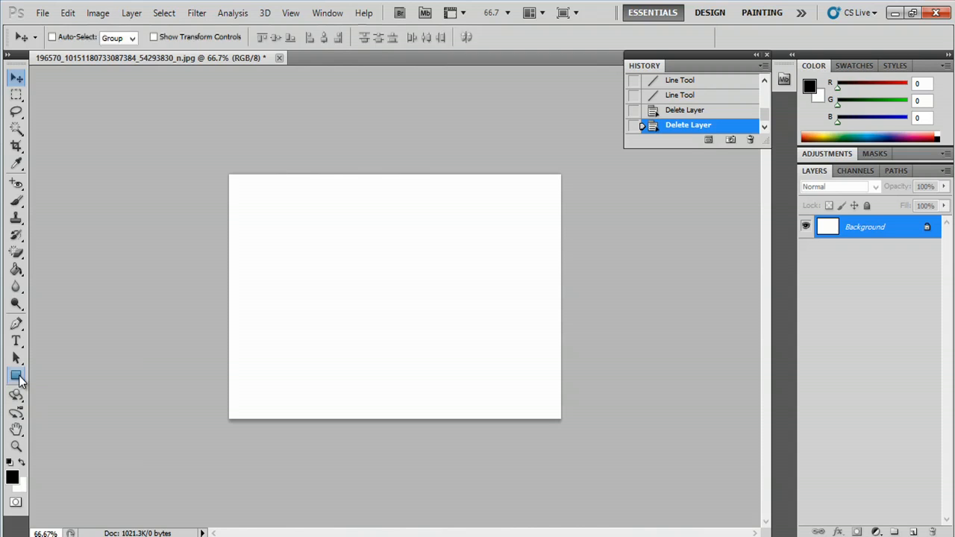
# Choose the Custom Shape Tool and pick the scissors shape from the Shape picker library
pyautogui.click(14, 374)
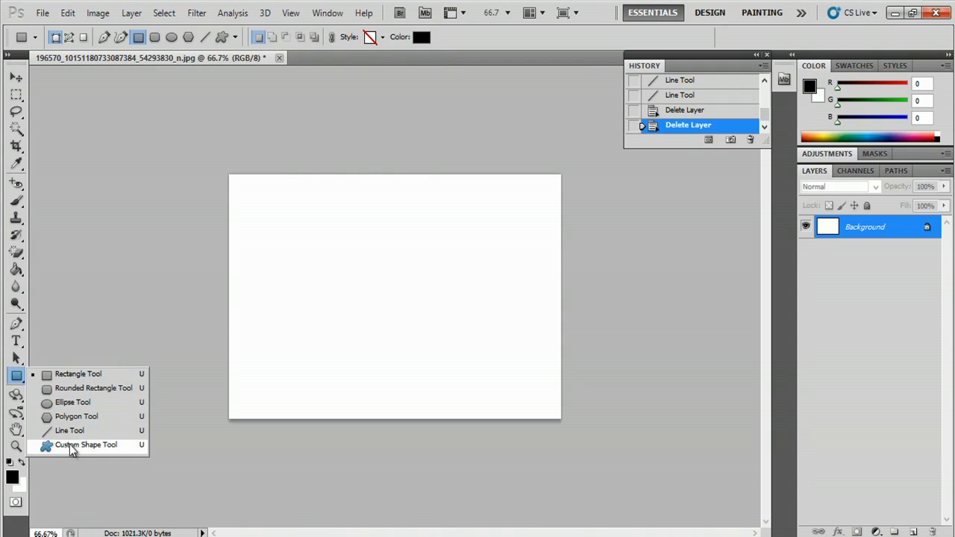
pyautogui.click(85, 445)
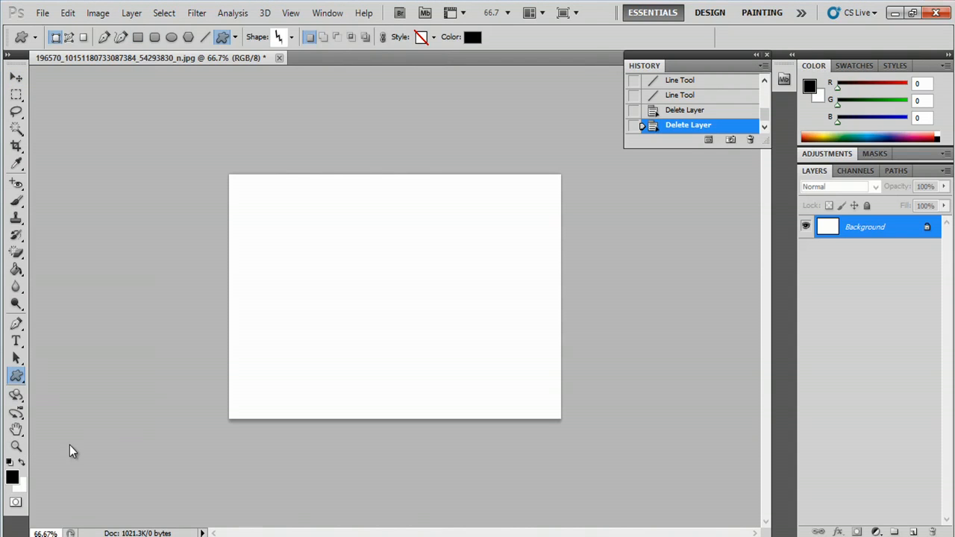
pyautogui.moveTo(288, 36)
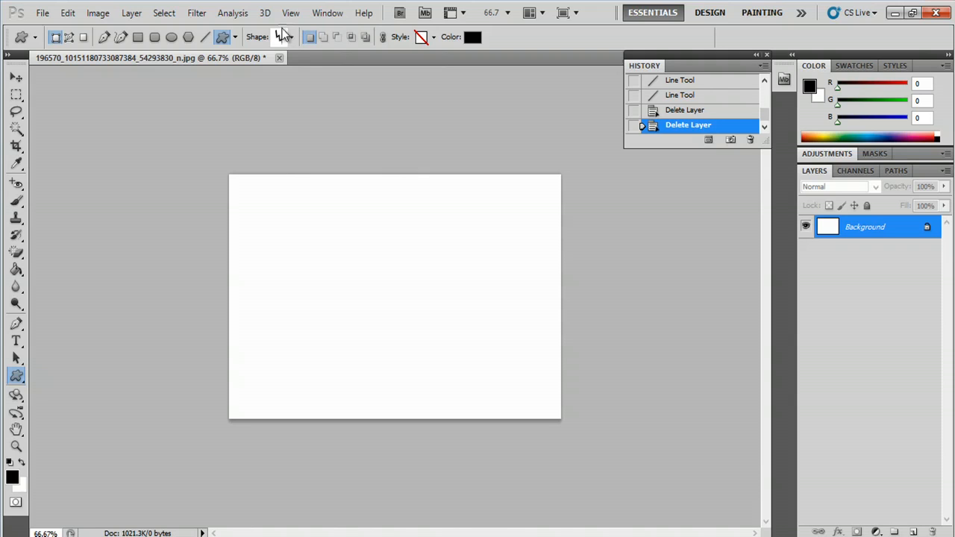
pyautogui.click(283, 37)
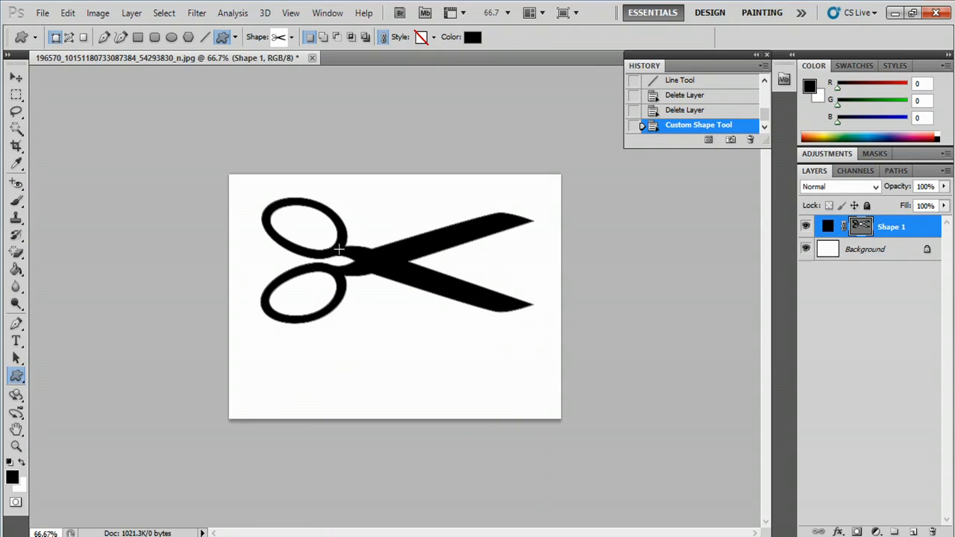
pyautogui.moveTo(289, 221)
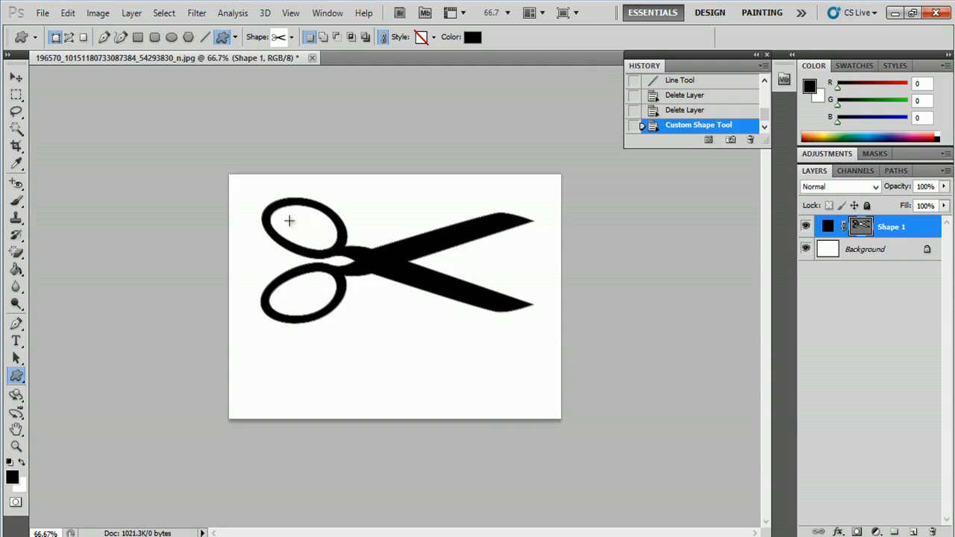
pyautogui.moveTo(333, 291)
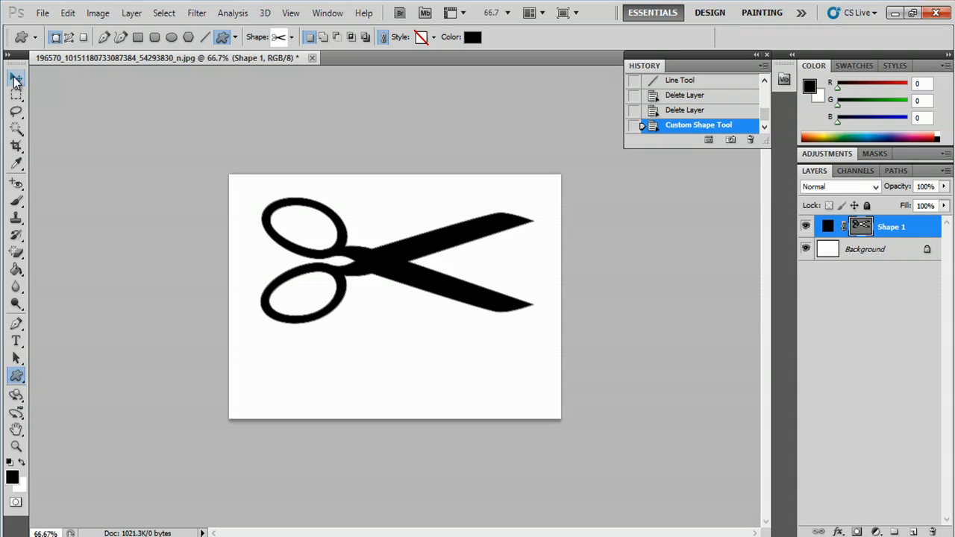
# Use the Move Tool to Alt-drag a copy of the scissors directly below the original
pyautogui.click(13, 80)
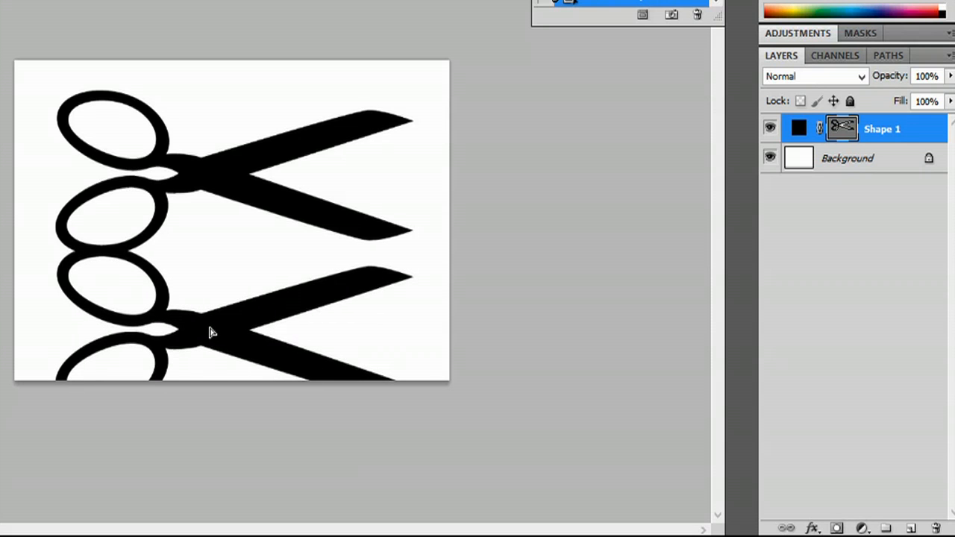
# Duplicate the layer with Ctrl+J, rotate the lower scissors copy slightly, and return to Shape 1
pyautogui.press('Ctrl+J')
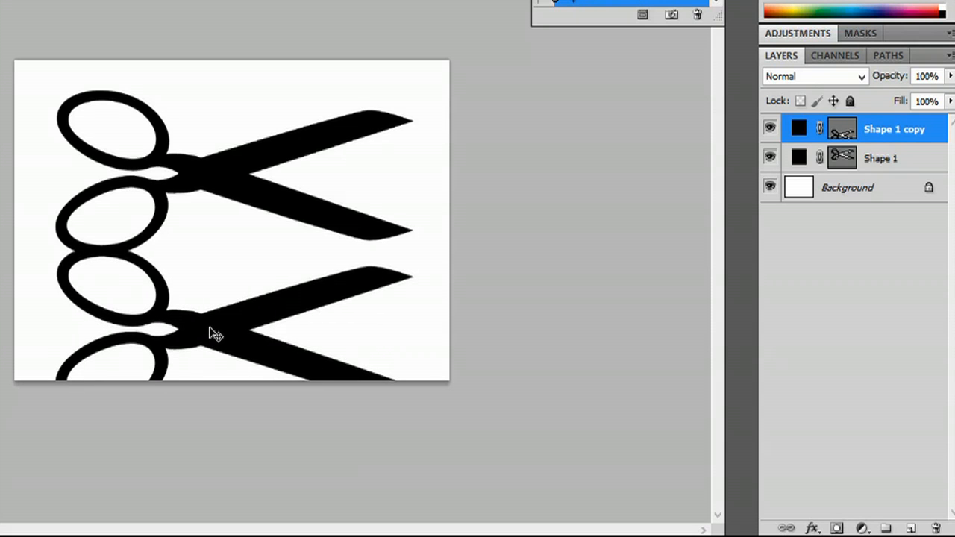
pyautogui.moveTo(280, 333)
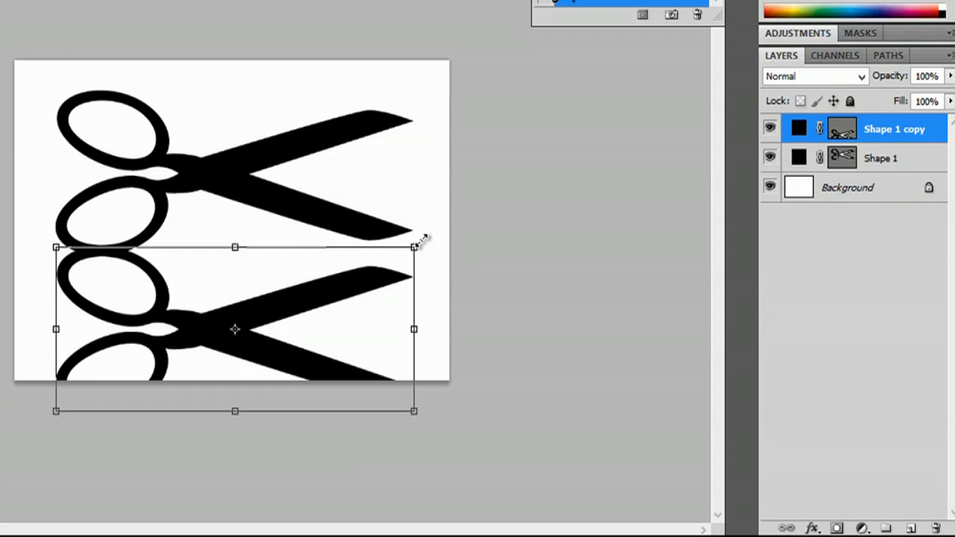
pyautogui.moveTo(399, 233)
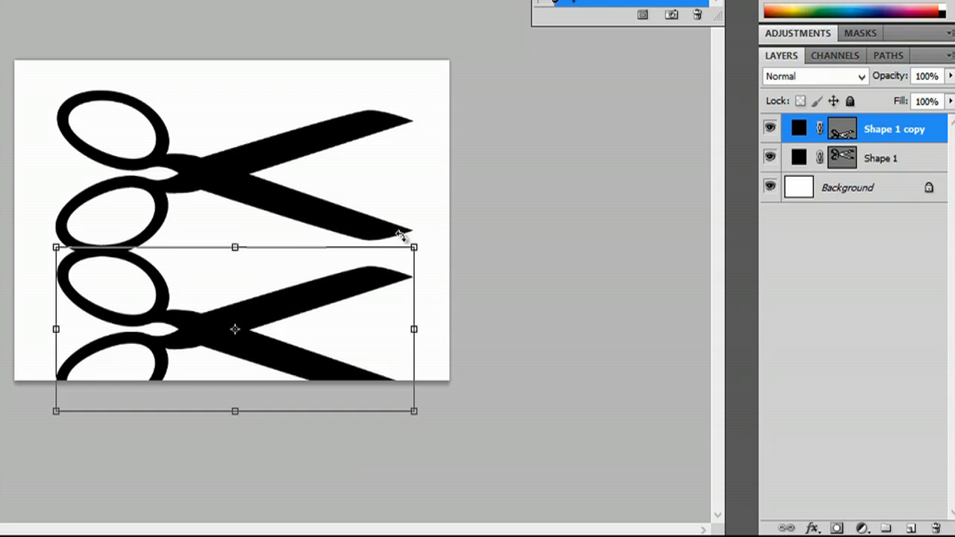
pyautogui.moveTo(414, 247); pyautogui.dragTo(405, 228)
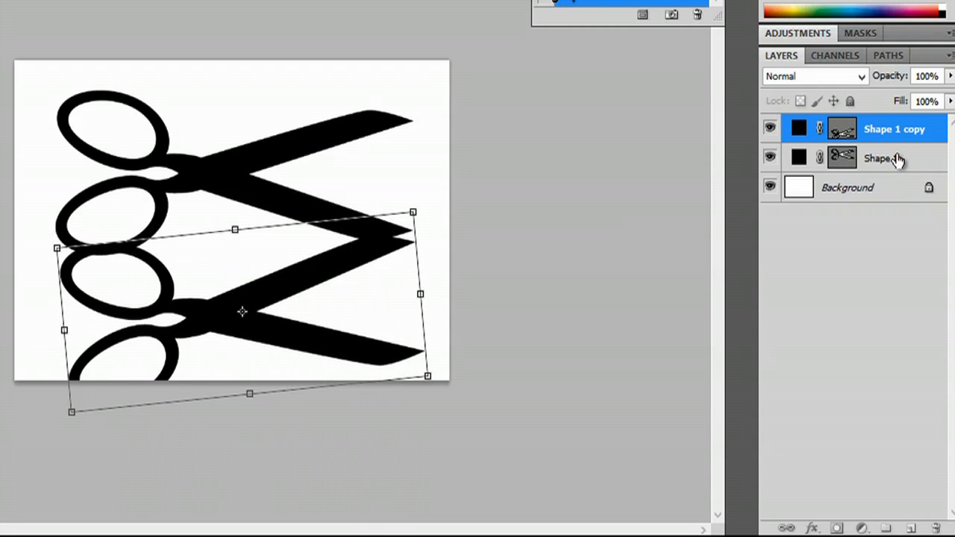
pyautogui.click(888, 158)
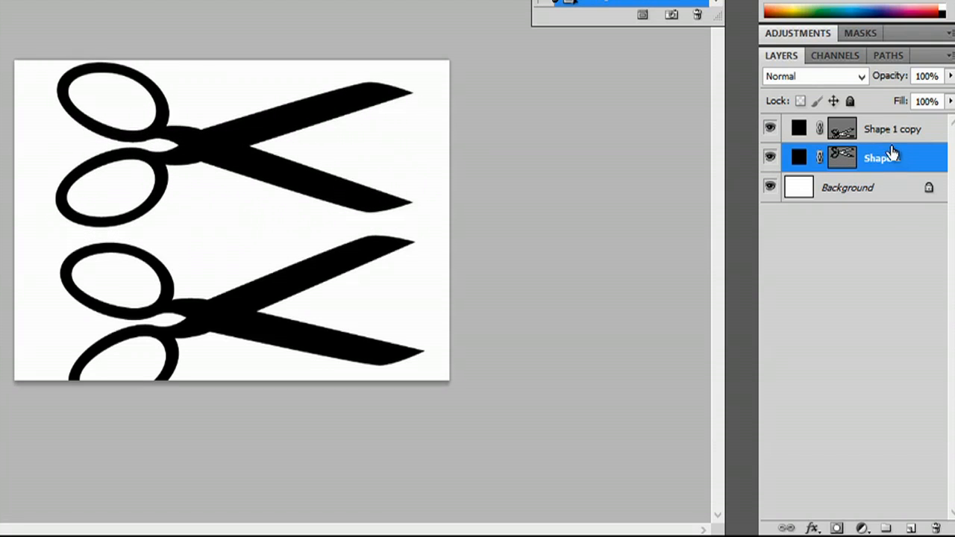
# Move the Shape 1 copy scissors upward to meet the top pair, then reselect the copy layer
pyautogui.click(892, 134)
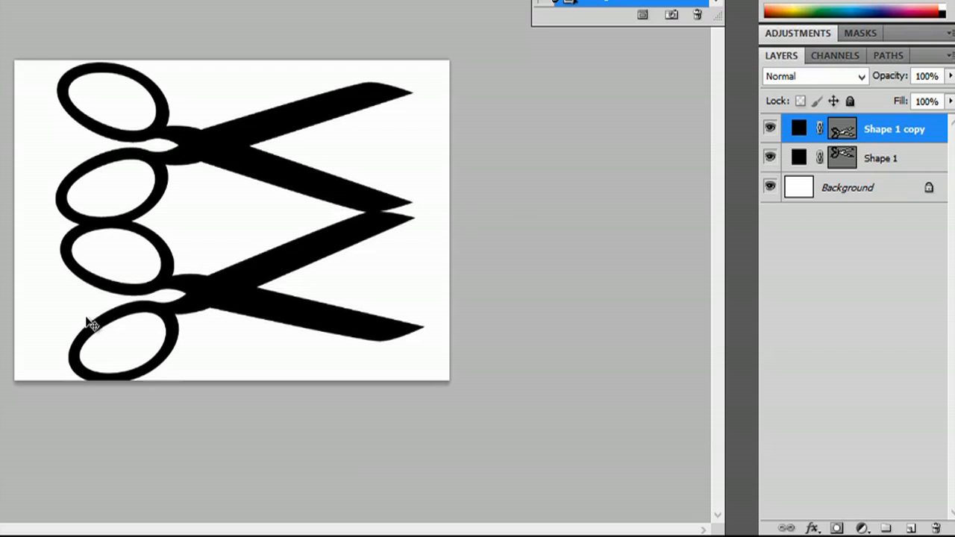
pyautogui.moveTo(604, 159)
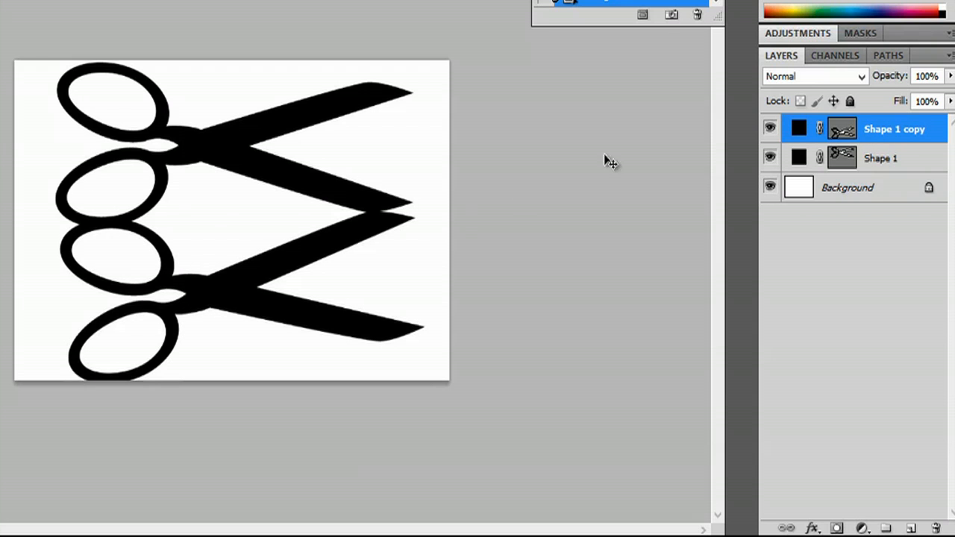
pyautogui.click(881, 159)
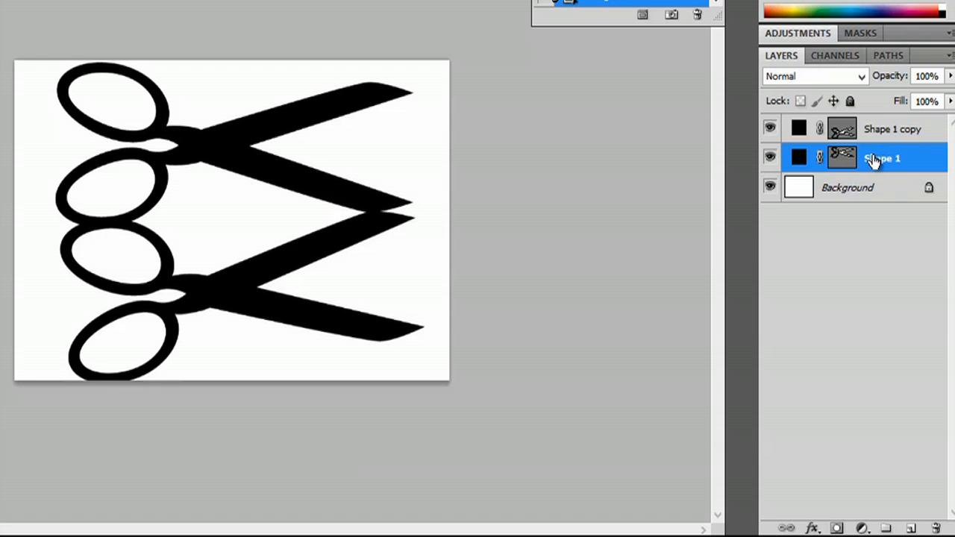
pyautogui.click(892, 129)
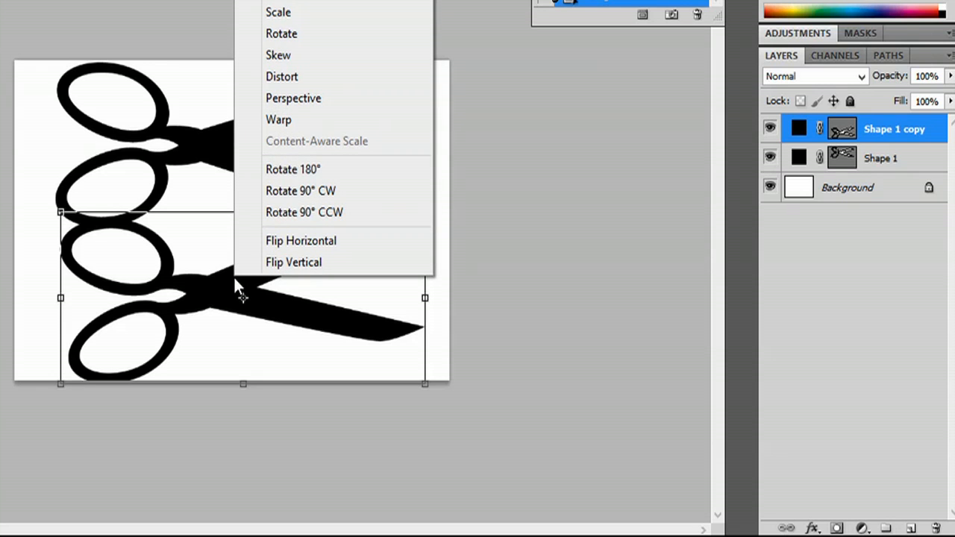
pyautogui.moveTo(278, 119)
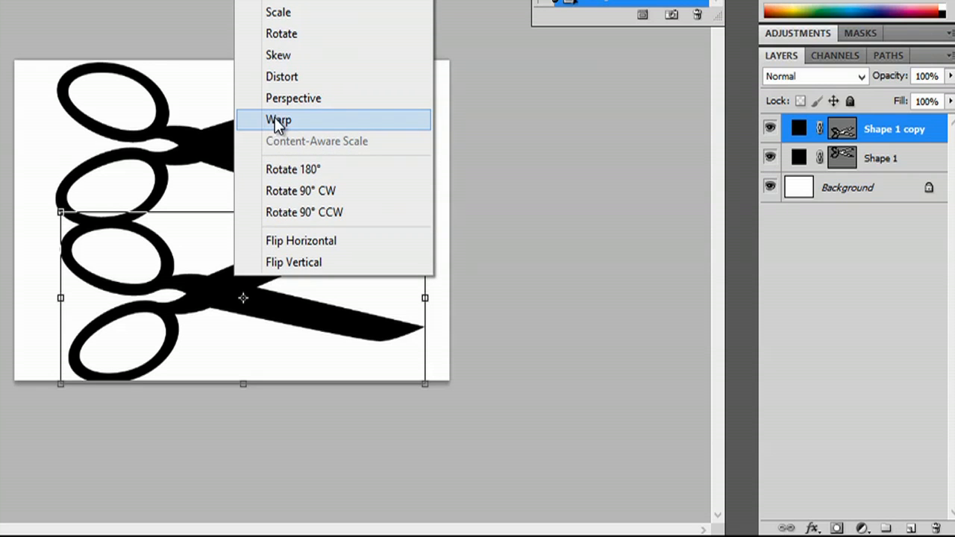
# Warp the lower scissors, dragging its bottom-right corner down and outward to bend the blade
pyautogui.click(278, 120)
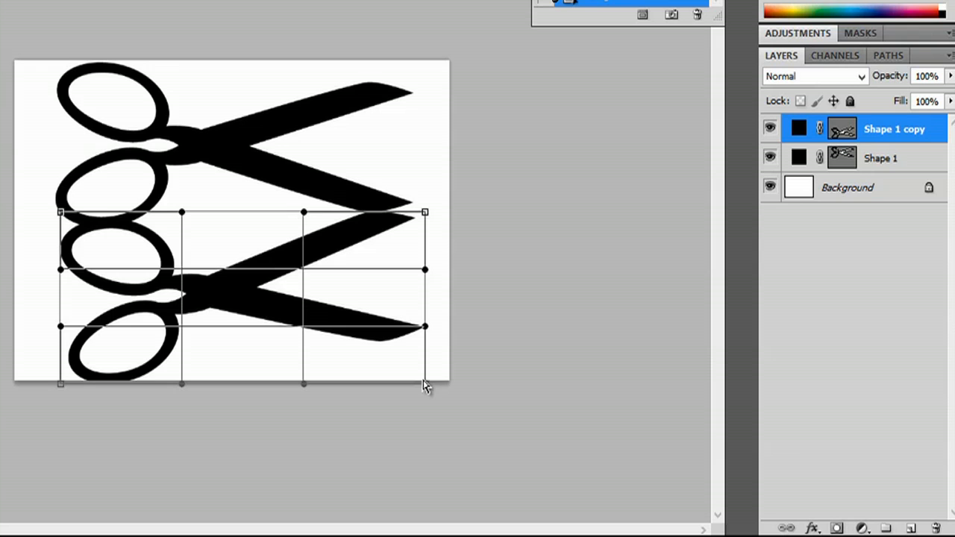
pyautogui.moveTo(425, 384); pyautogui.dragTo(455, 420)
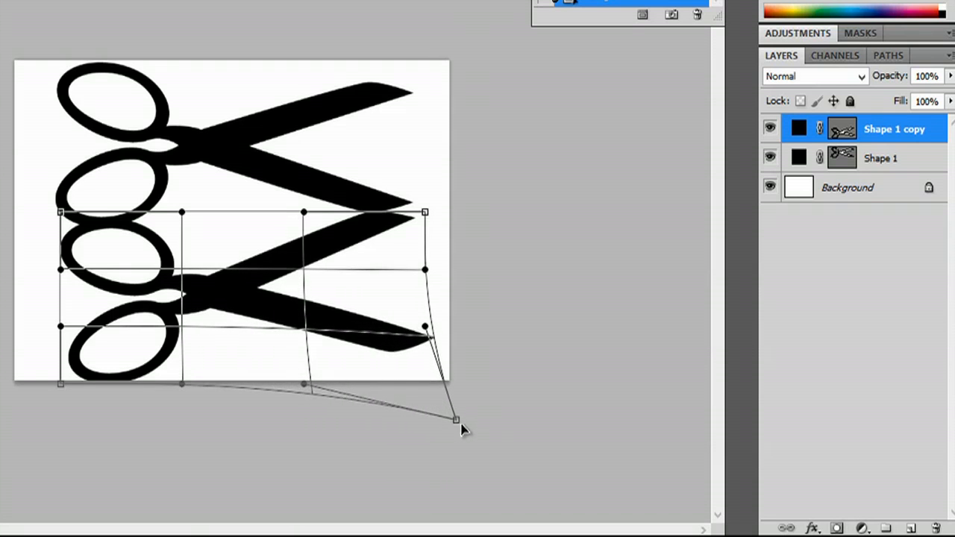
pyautogui.moveTo(455, 419); pyautogui.dragTo(504, 450)
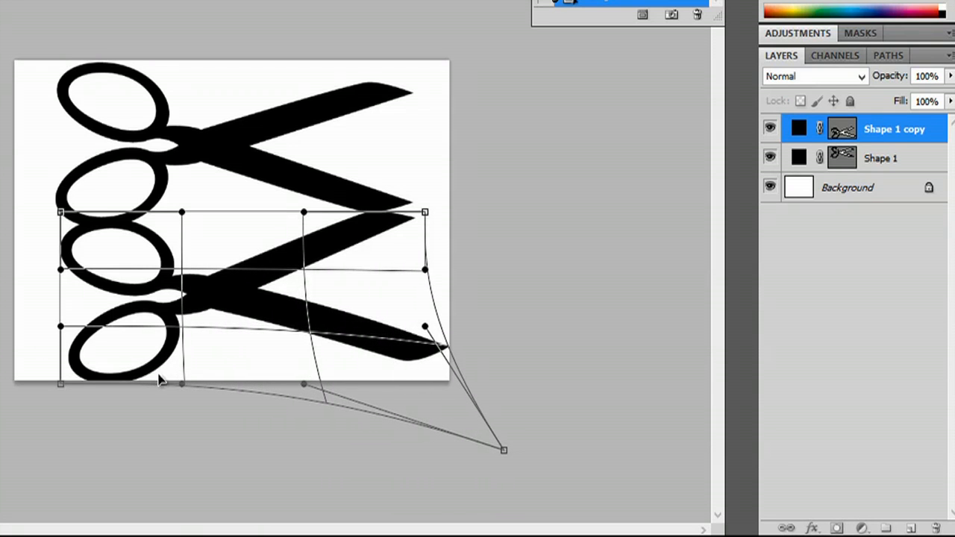